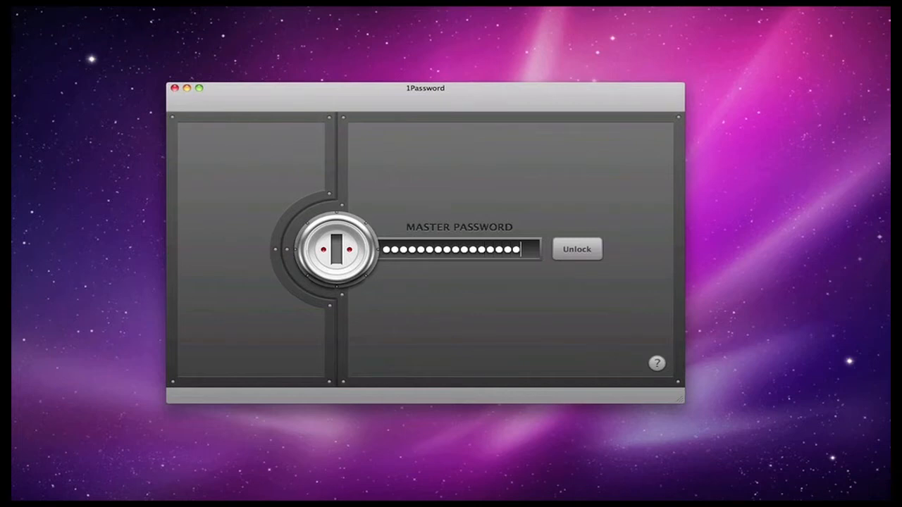
# - Unlock 1Password with the master password to reveal the Capcomeuro-Press login
pyautogui.click(576, 249)
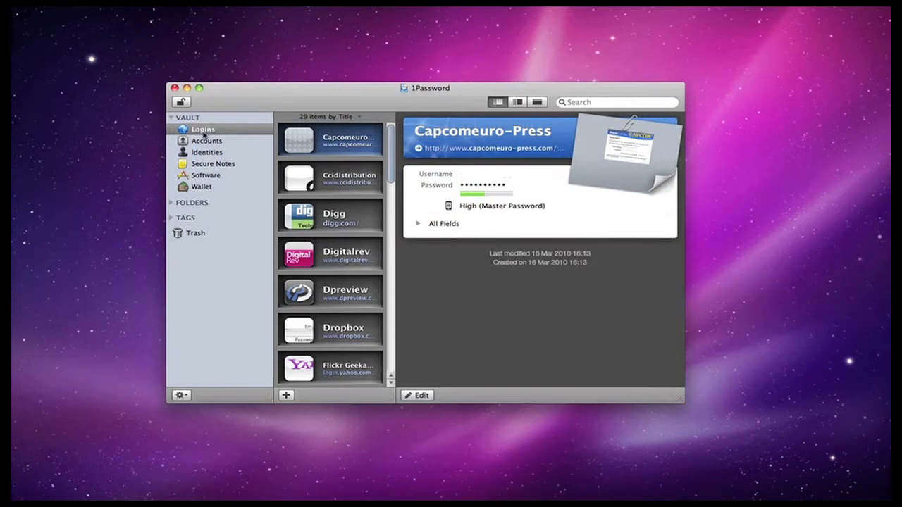
pyautogui.moveTo(268, 196)
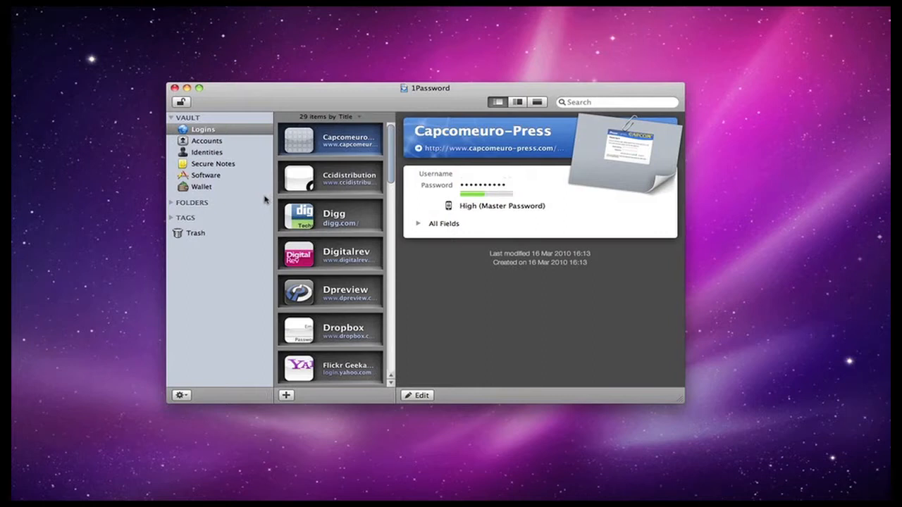
pyautogui.moveTo(263, 200)
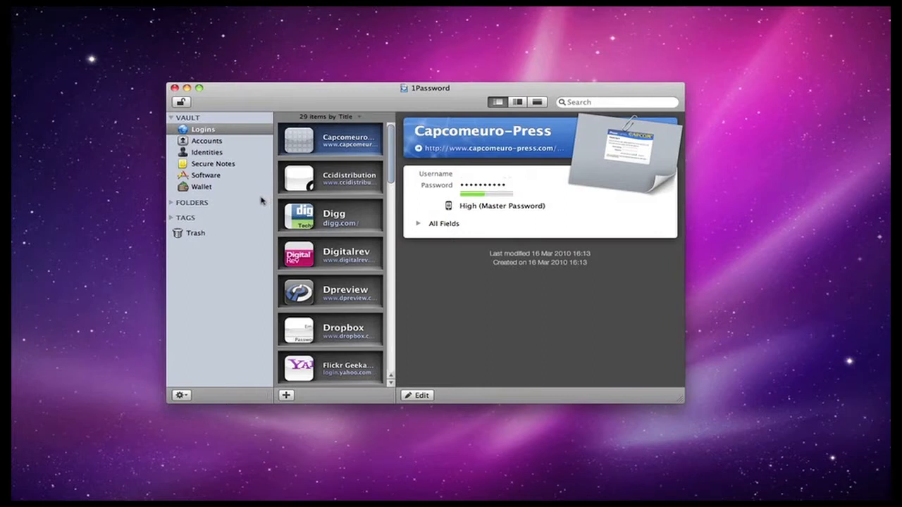
# - Browse the Accounts, Identities, Secure Notes, Software and Wallet categories
pyautogui.click(207, 140)
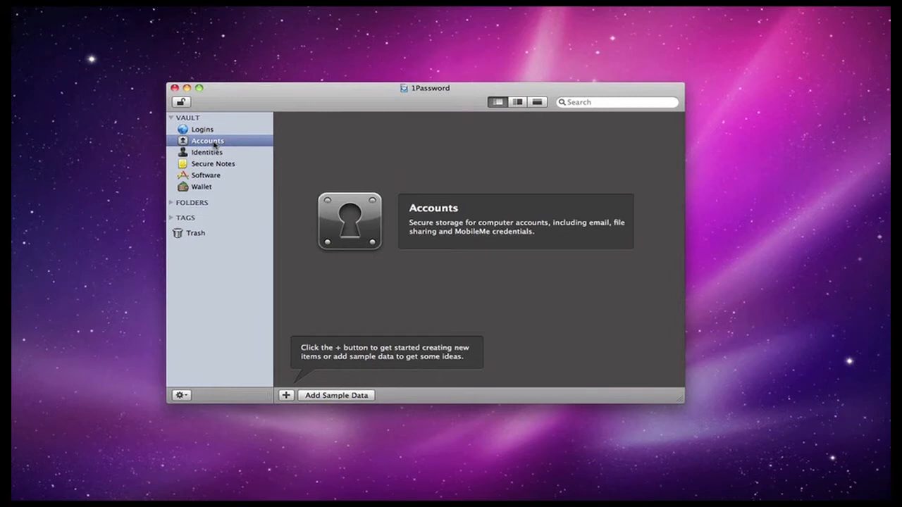
pyautogui.click(206, 152)
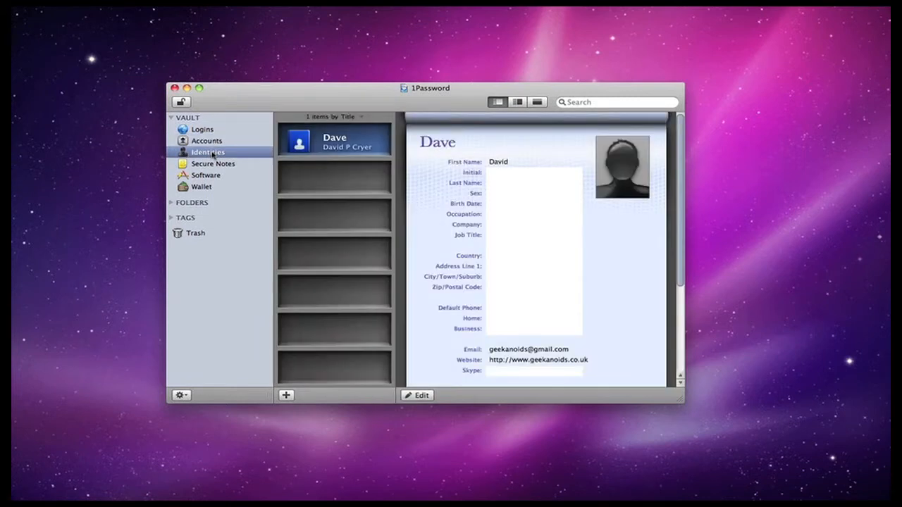
pyautogui.moveTo(370, 202)
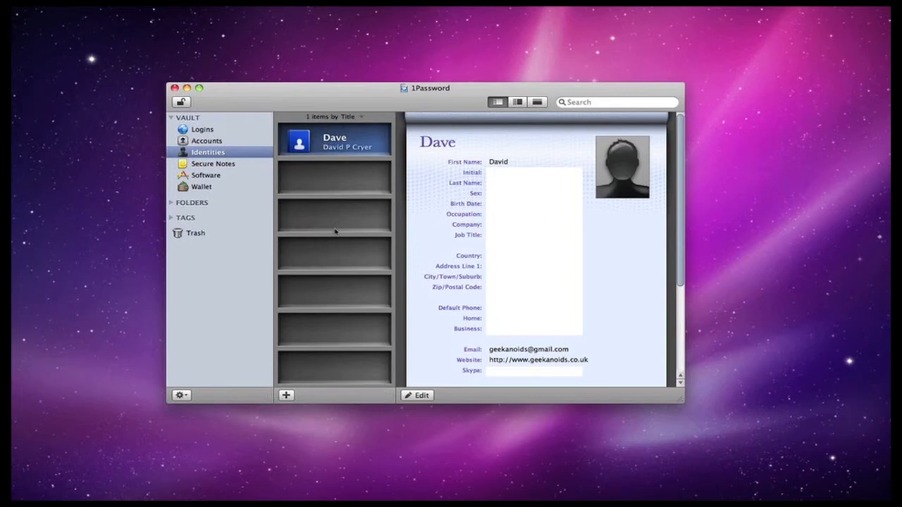
pyautogui.moveTo(342, 369)
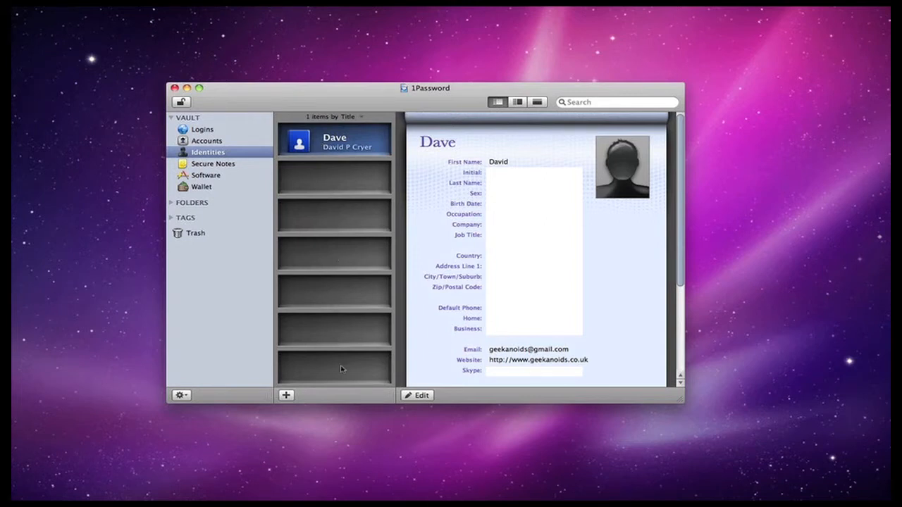
pyautogui.click(213, 163)
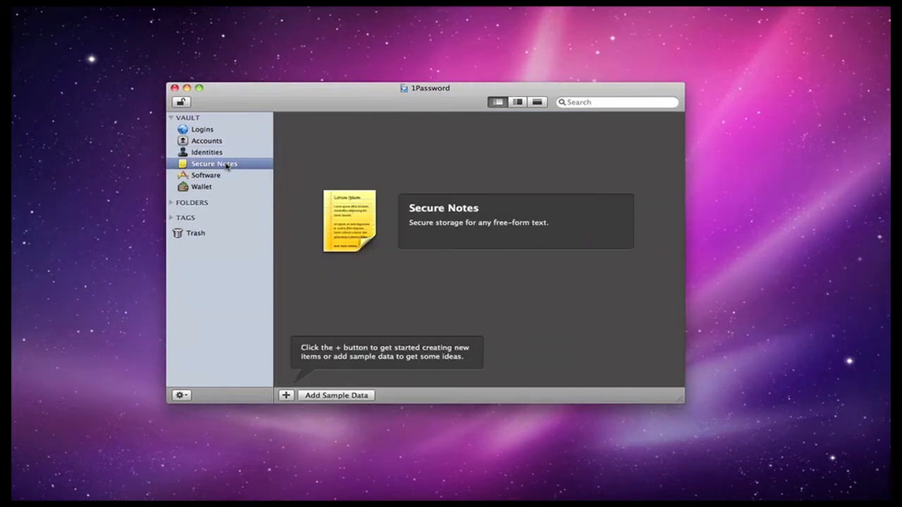
pyautogui.click(206, 175)
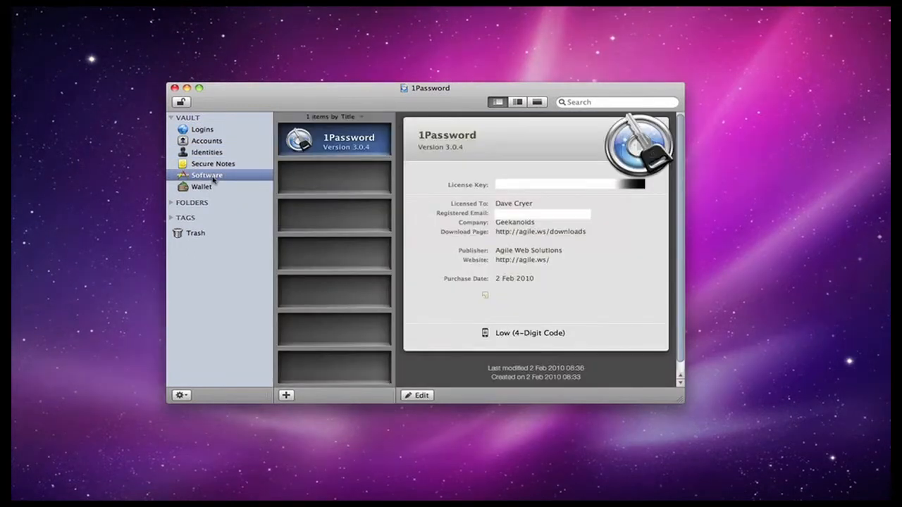
pyautogui.click(203, 187)
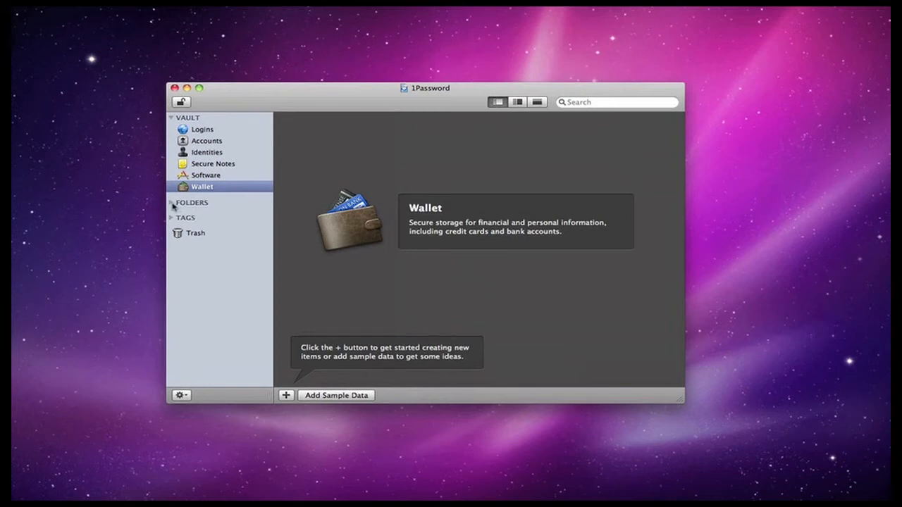
# - Expand the Folders and Tags sections, then return to the 29-item Logins list
pyautogui.click(172, 203)
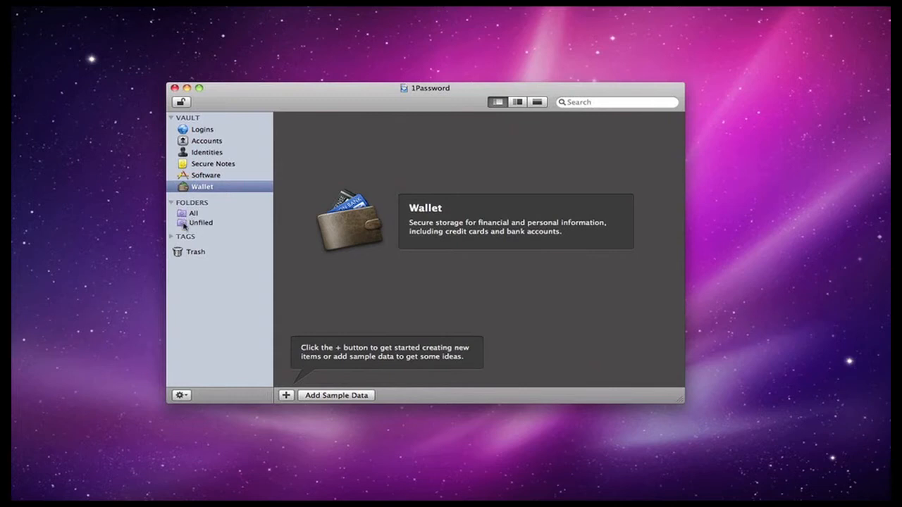
pyautogui.moveTo(187, 236)
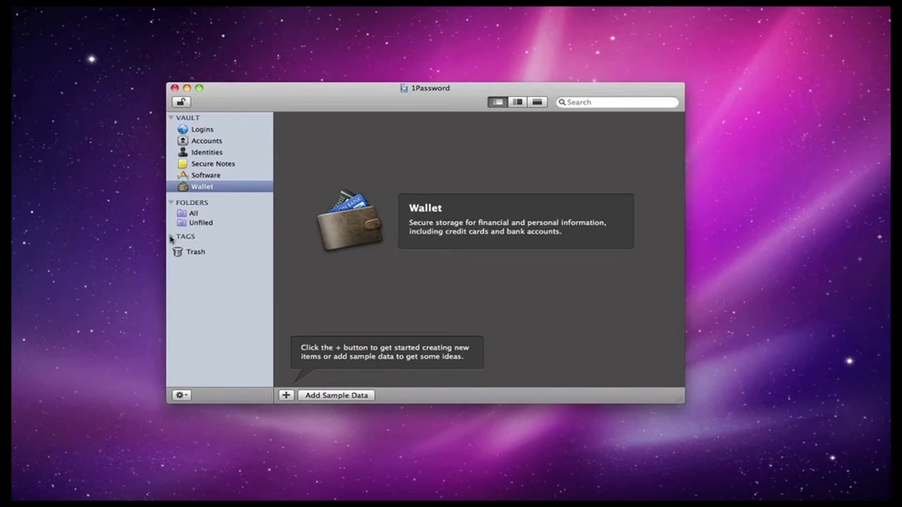
pyautogui.click(171, 236)
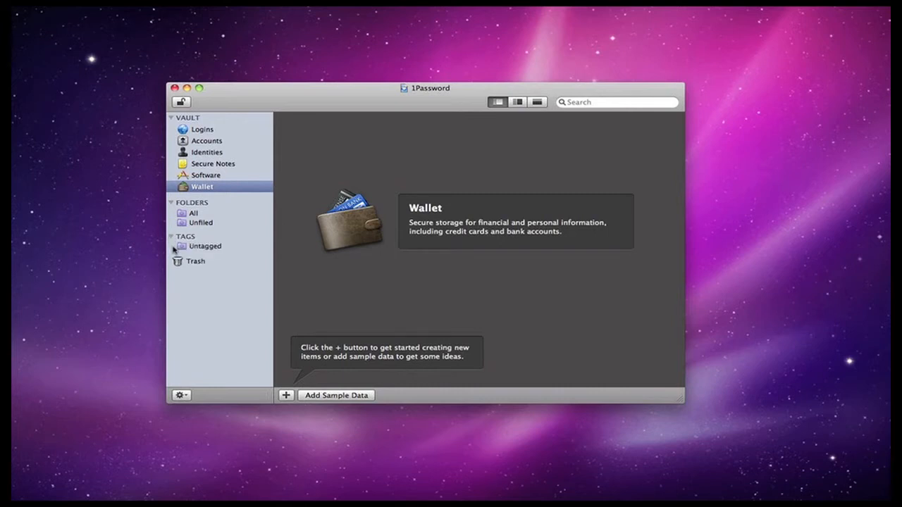
pyautogui.moveTo(178, 263)
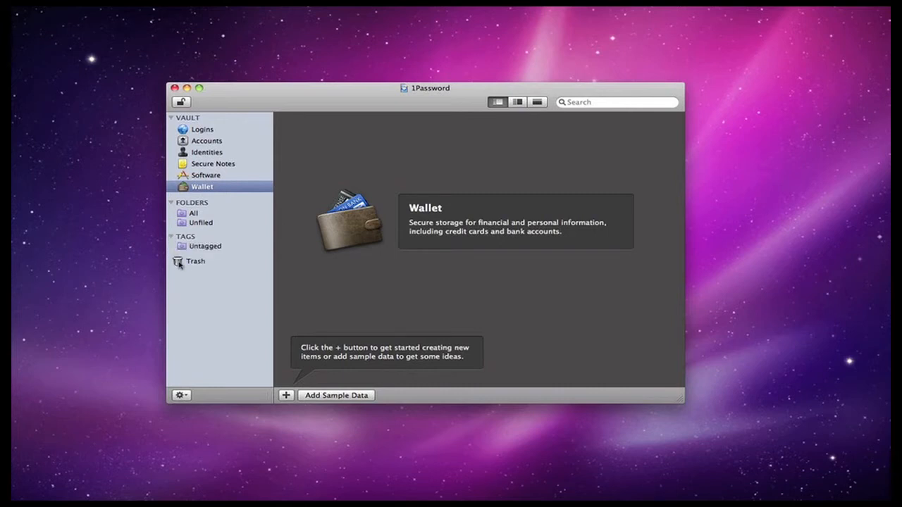
pyautogui.click(202, 129)
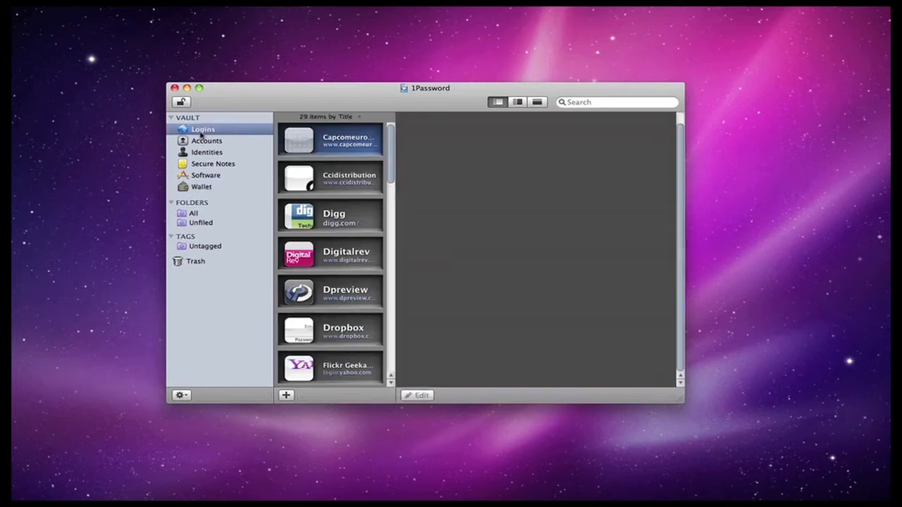
# - Open Preferences and view the General, Security and Browsers settings pages
pyautogui.click(330, 139)
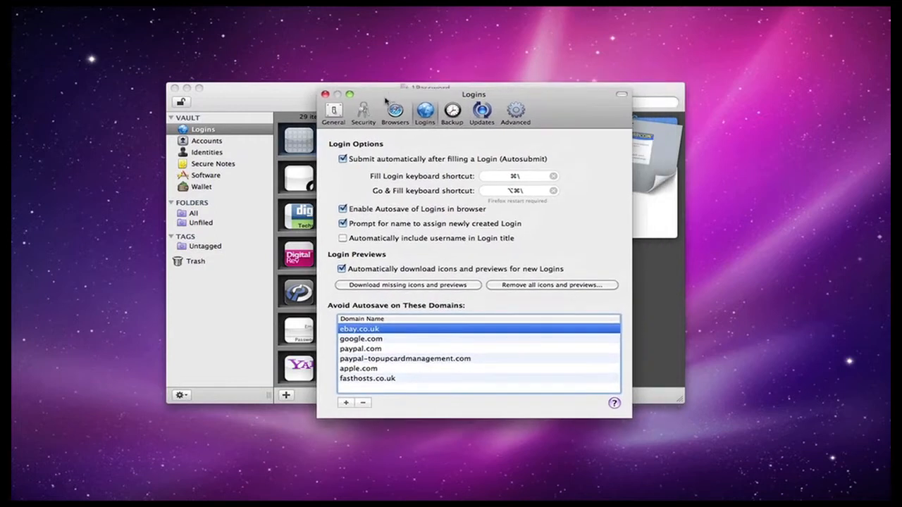
pyautogui.click(332, 111)
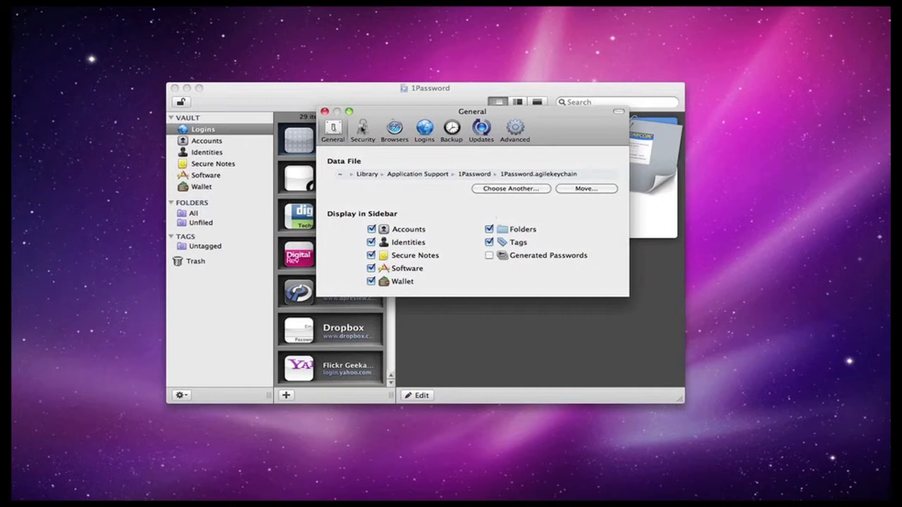
pyautogui.click(362, 129)
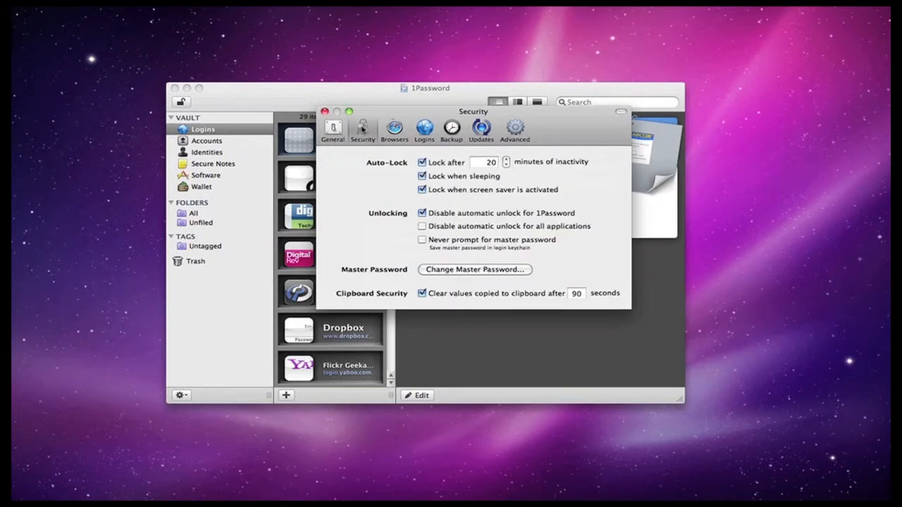
pyautogui.click(394, 129)
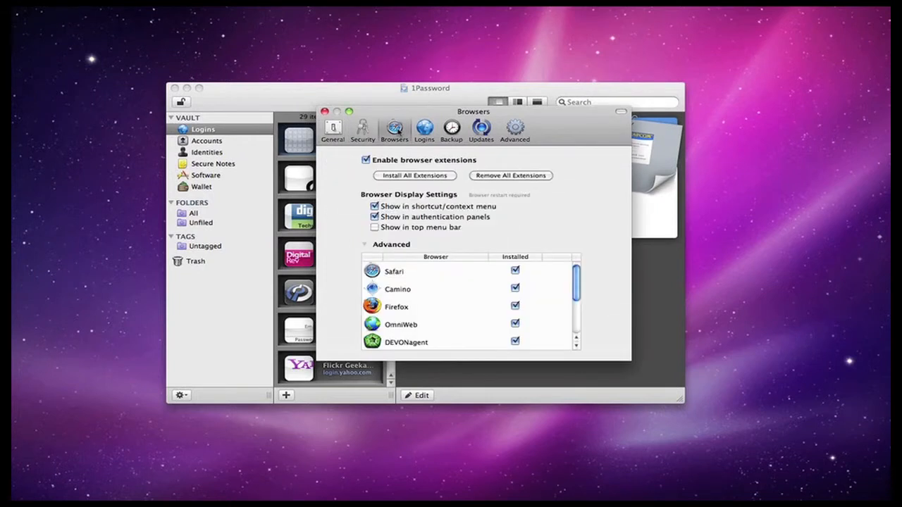
pyautogui.moveTo(553, 273)
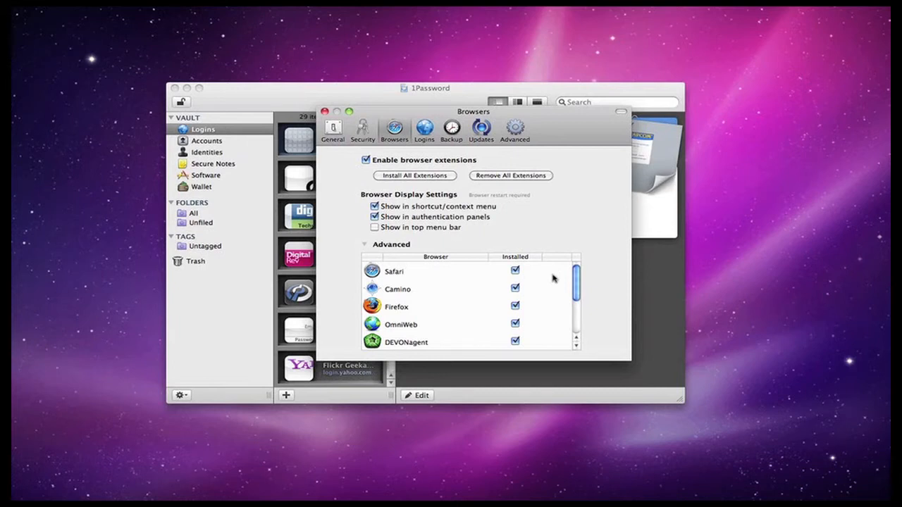
pyautogui.moveTo(400, 285)
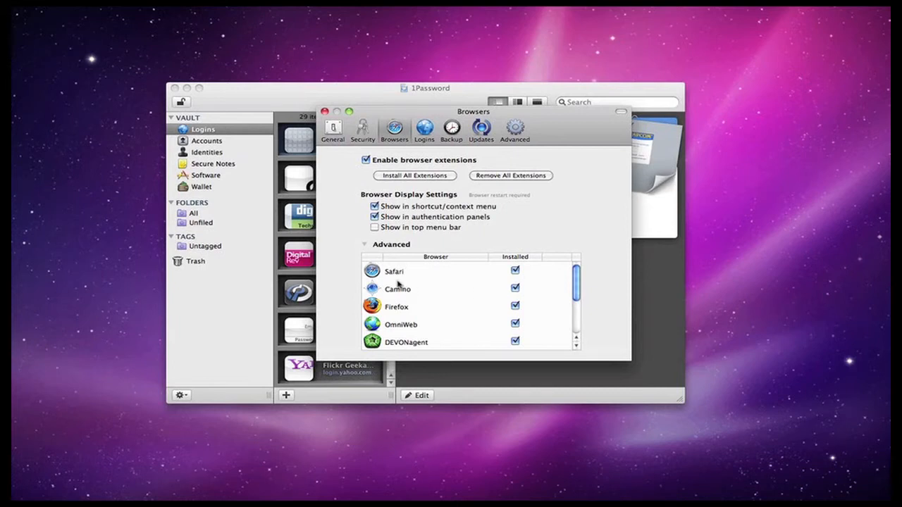
pyautogui.moveTo(415, 334)
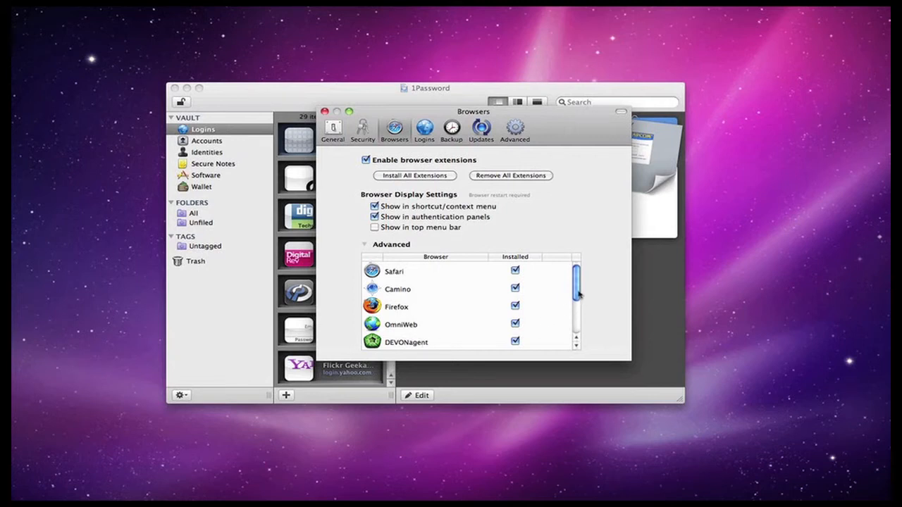
pyautogui.scroll(-3)
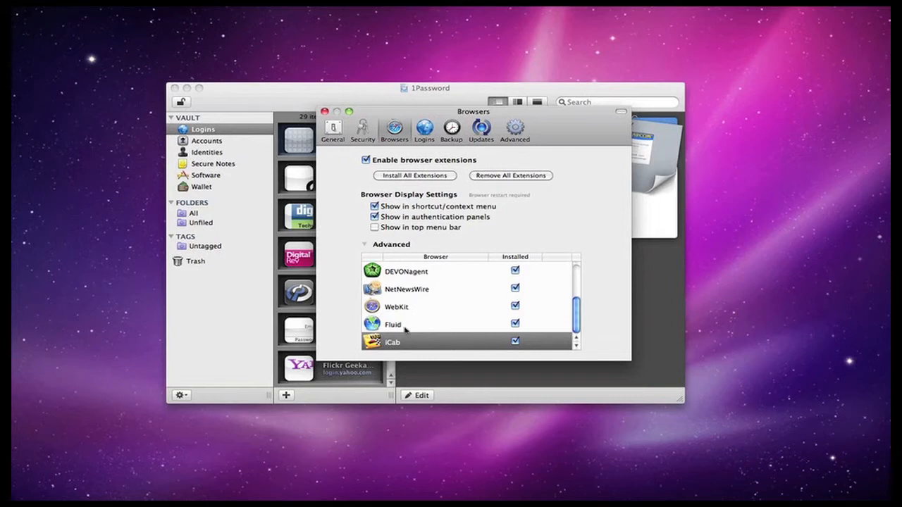
pyautogui.scroll(3)
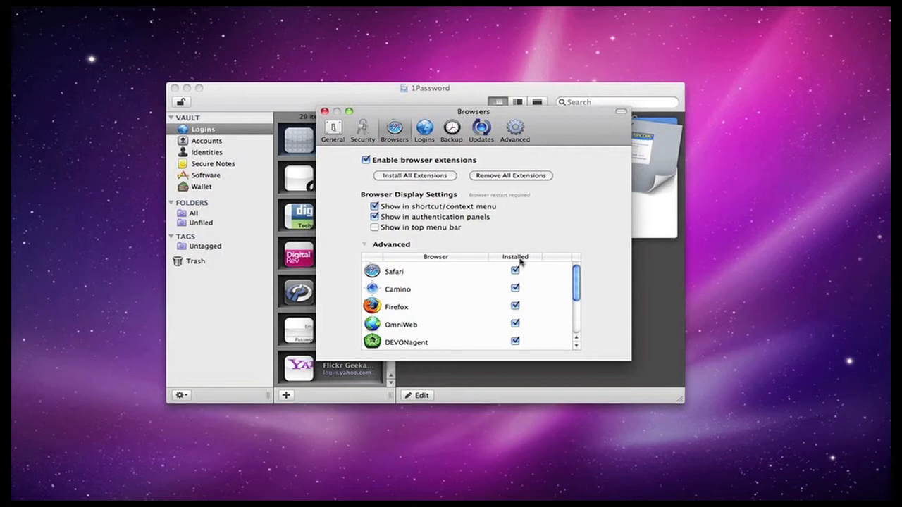
pyautogui.moveTo(524, 274)
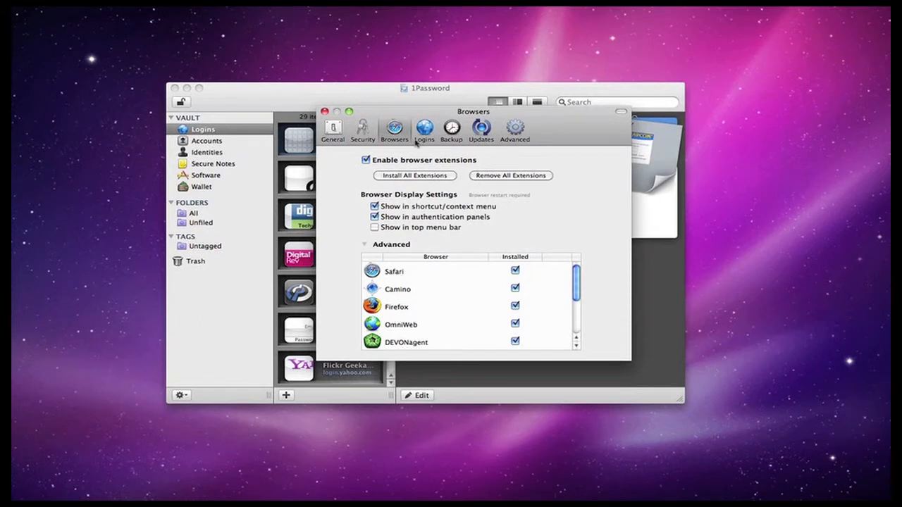
# - View the Logins and Backup settings pages, then close Preferences
pyautogui.click(423, 129)
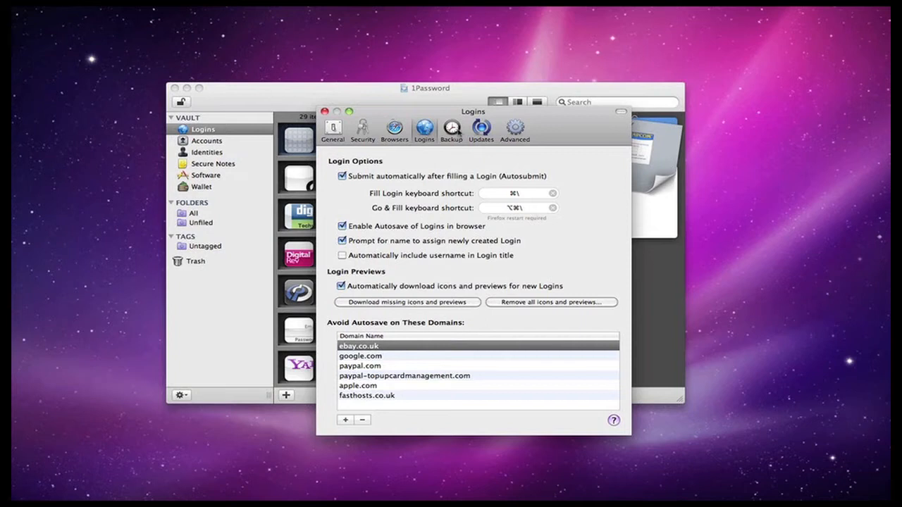
pyautogui.click(451, 127)
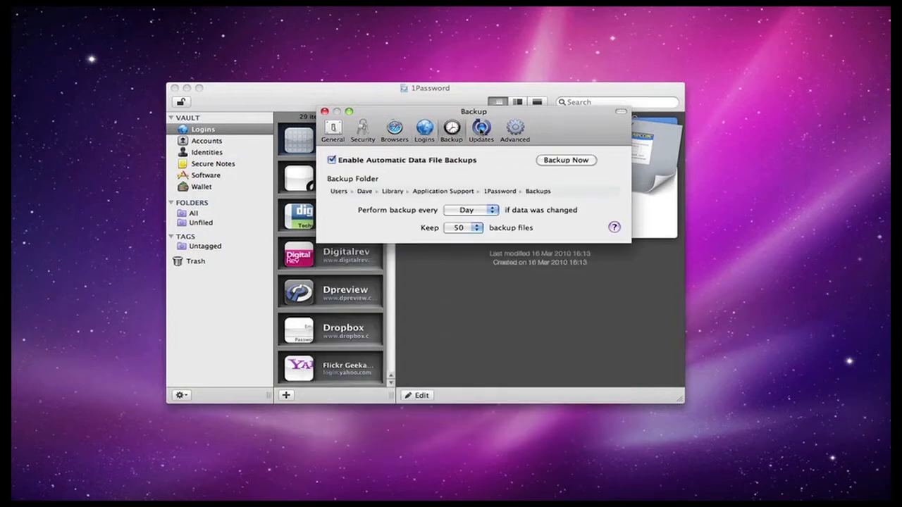
pyautogui.click(514, 128)
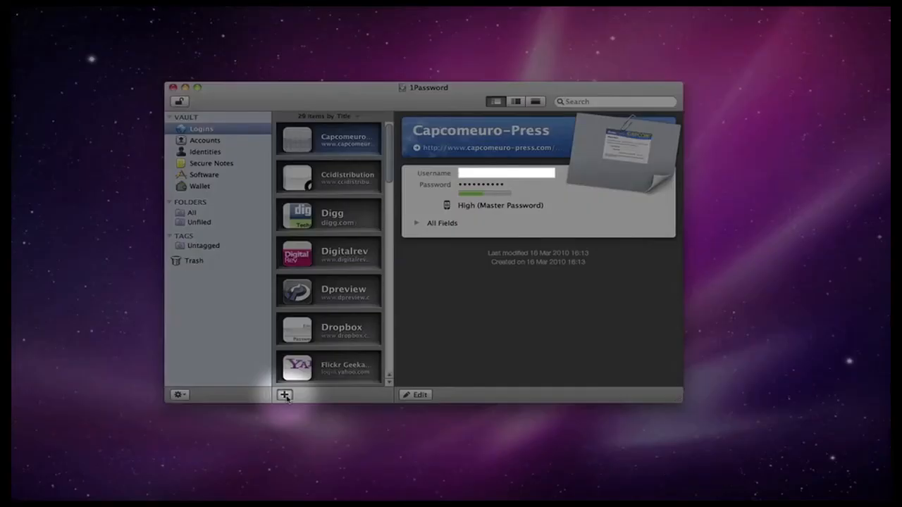
# - Create the '.Mac email' login with 'Dave' credentials, kept at High Security
pyautogui.click(284, 394)
pyautogui.write('.Mac')
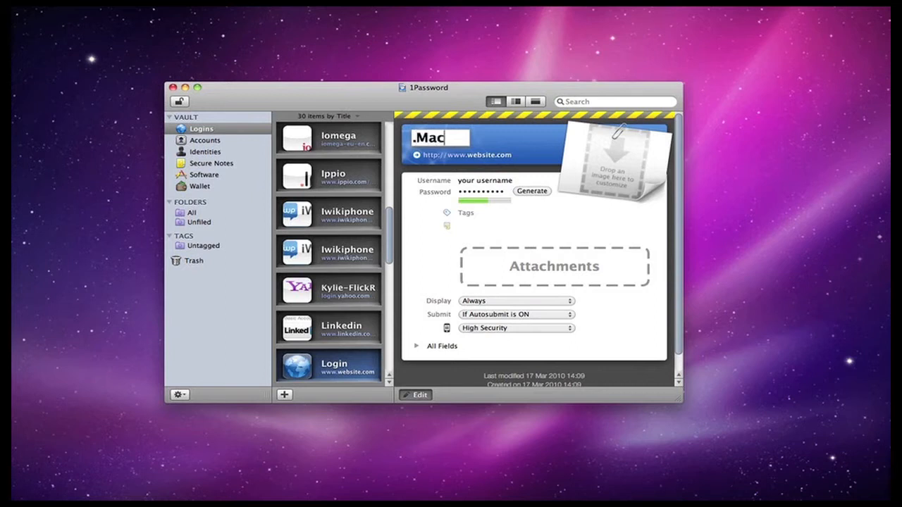
pyautogui.write('email')
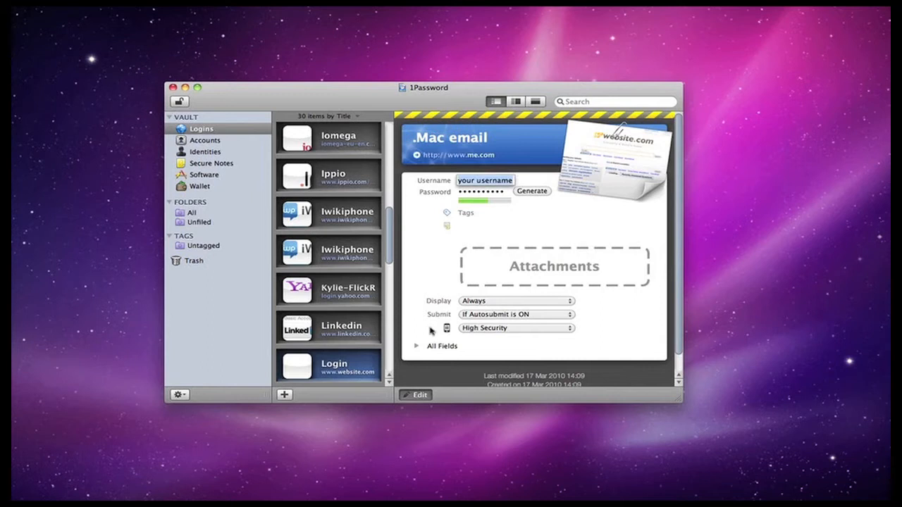
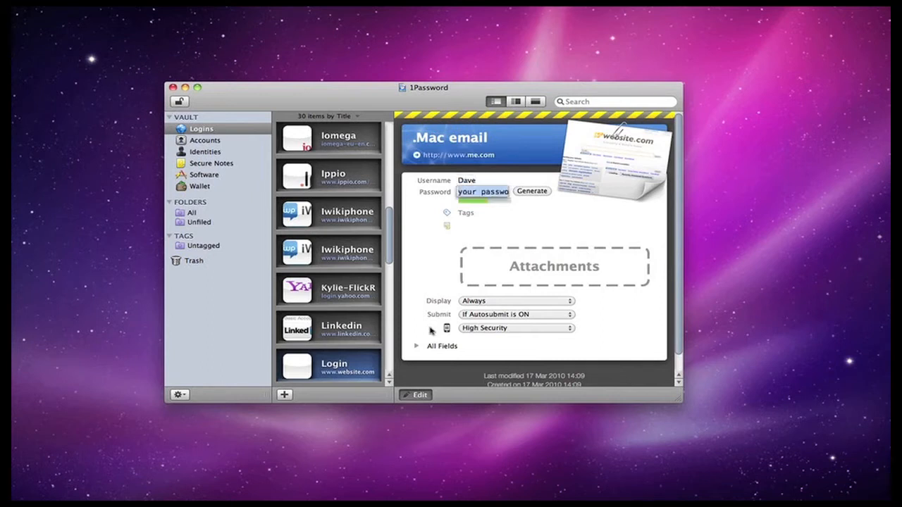
pyautogui.click(465, 213)
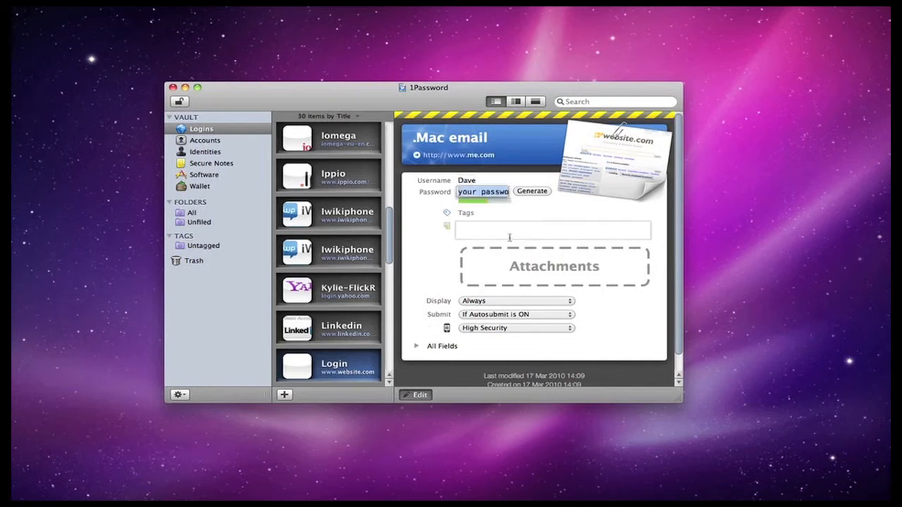
pyautogui.click(514, 301)
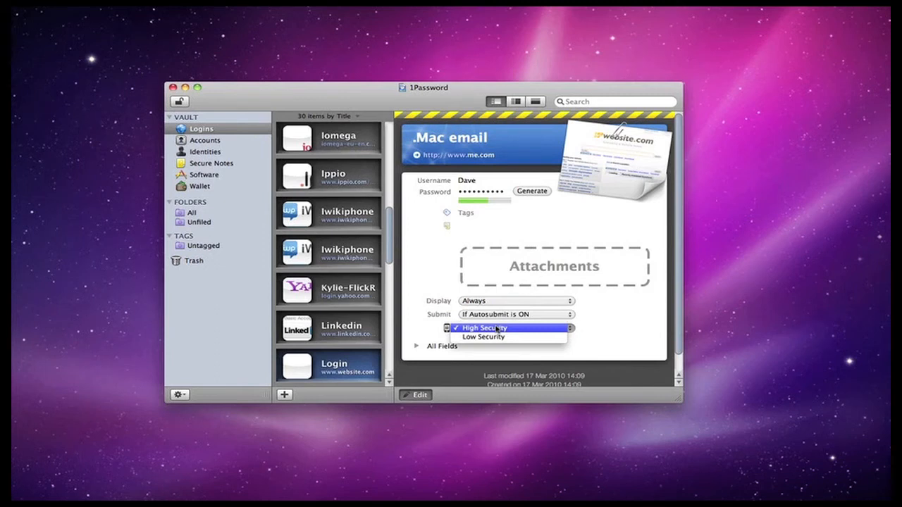
pyautogui.click(482, 328)
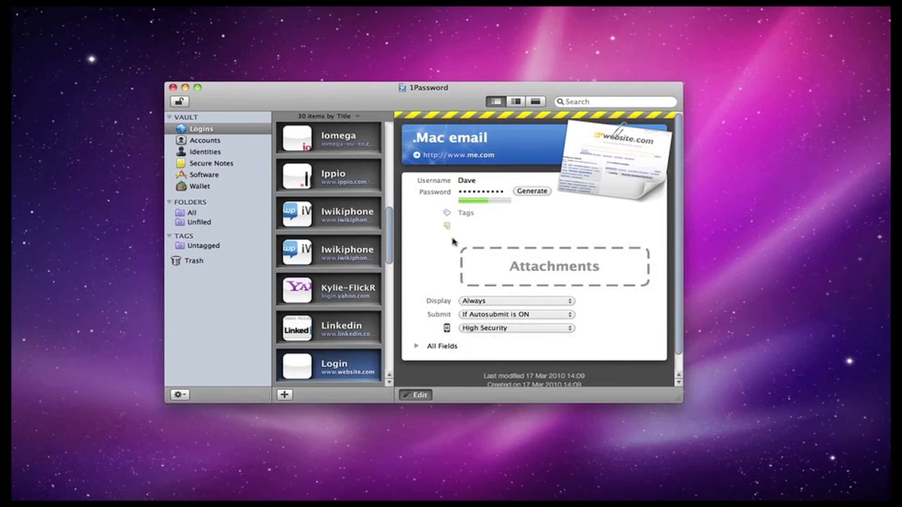
pyautogui.moveTo(437, 264)
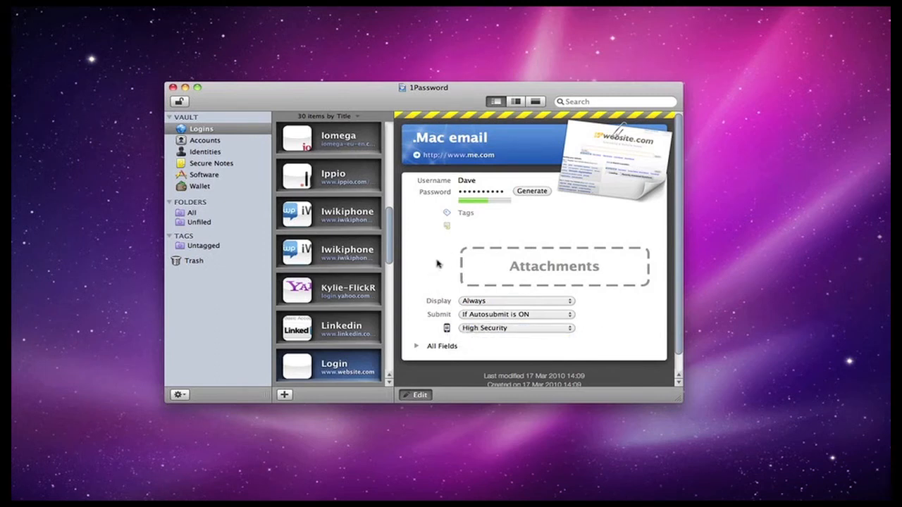
pyautogui.scroll(3)
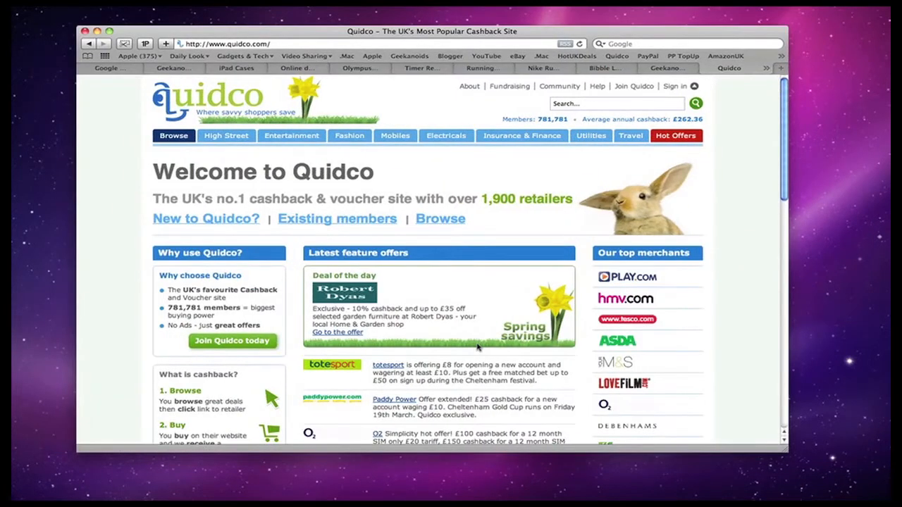
pyautogui.moveTo(738, 188)
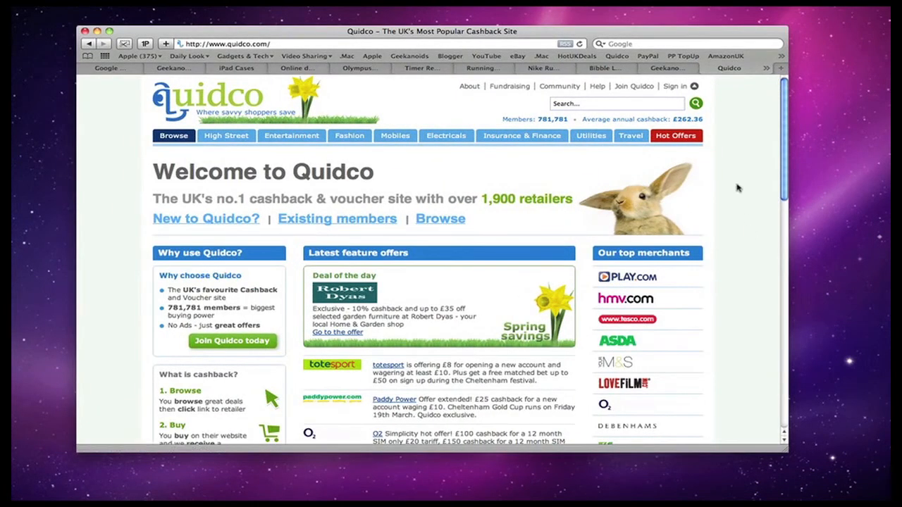
# - Submit a quidco.com sign-in as 'Joh' so 1Password offers to save it
pyautogui.click(674, 86)
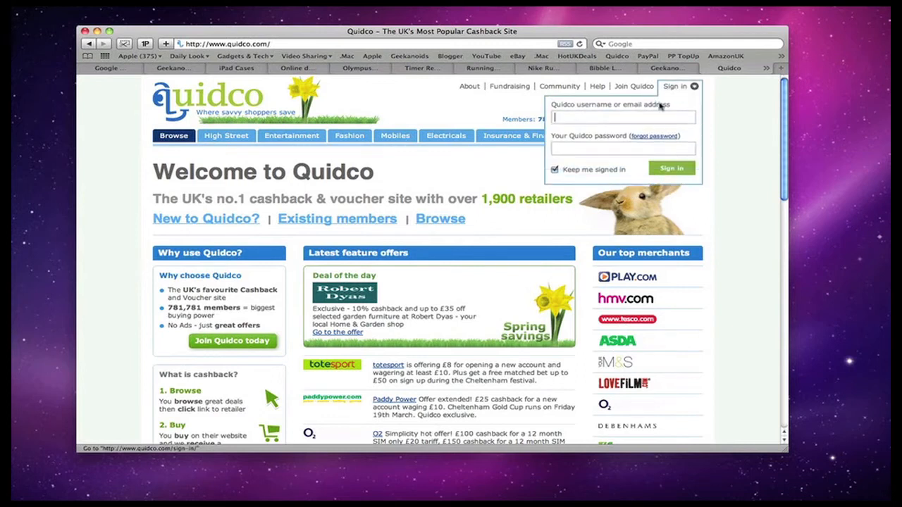
pyautogui.write('Johhny')
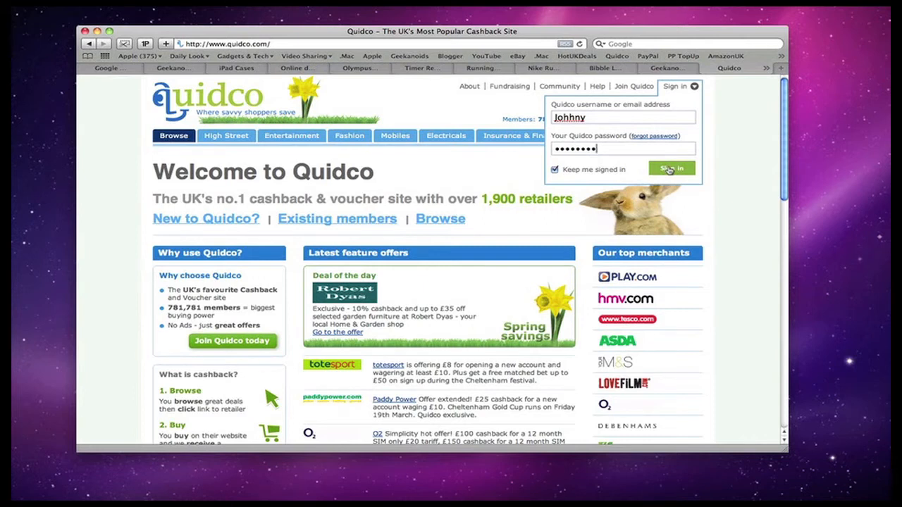
pyautogui.click(671, 169)
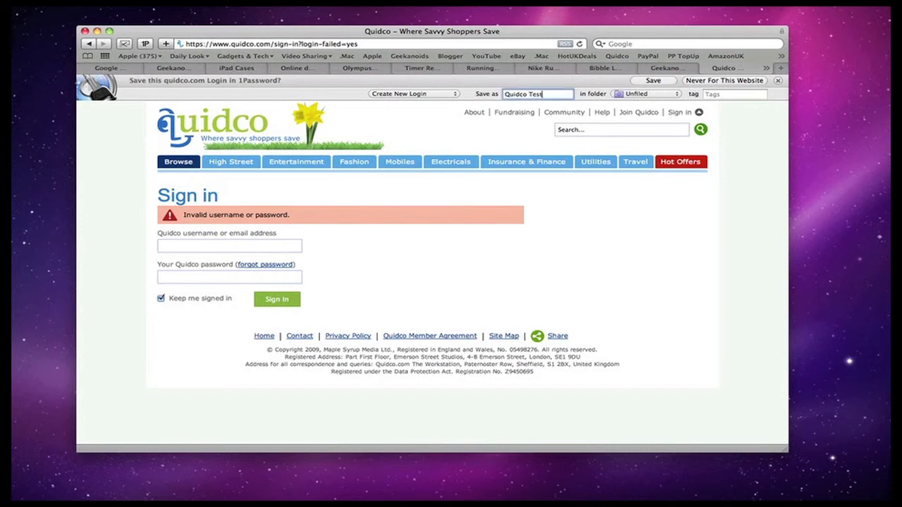
# - Tag the Quidco login 'Money' in the save bar and go to the Capcom Press Centre page
pyautogui.click(647, 94)
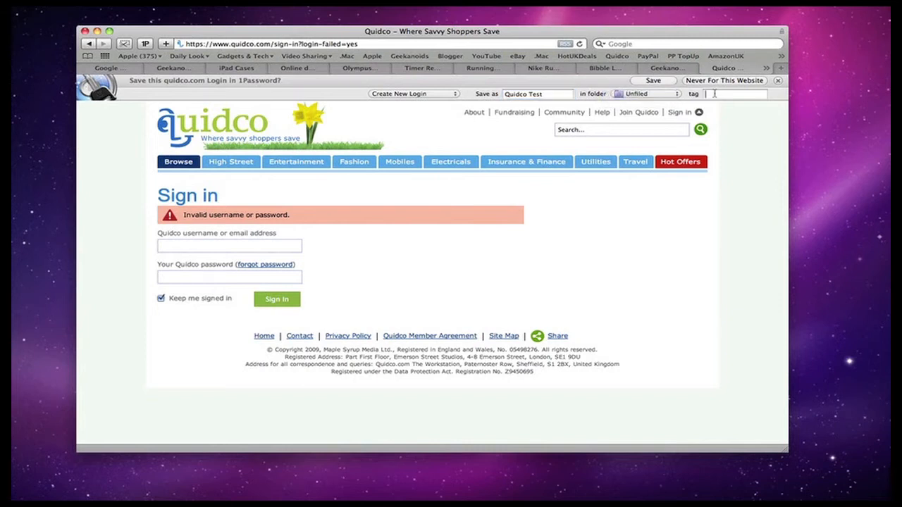
pyautogui.write('Money')
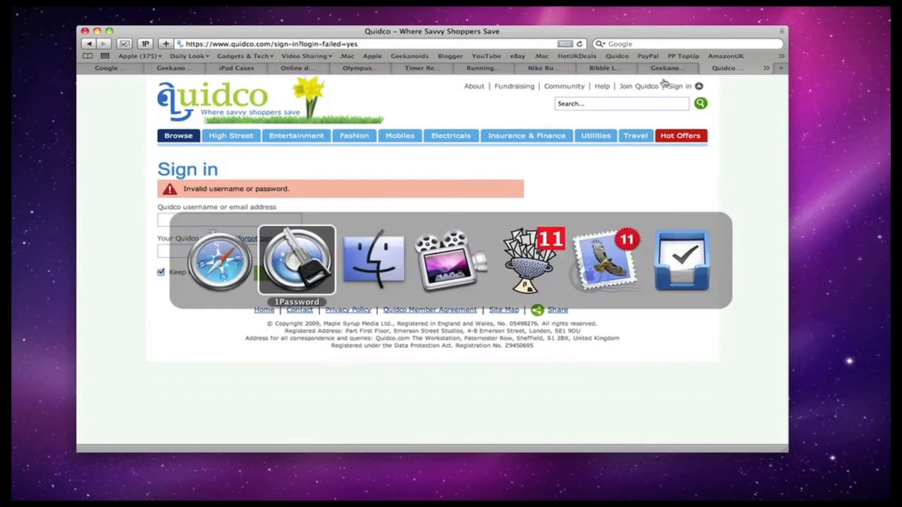
pyautogui.click(297, 260)
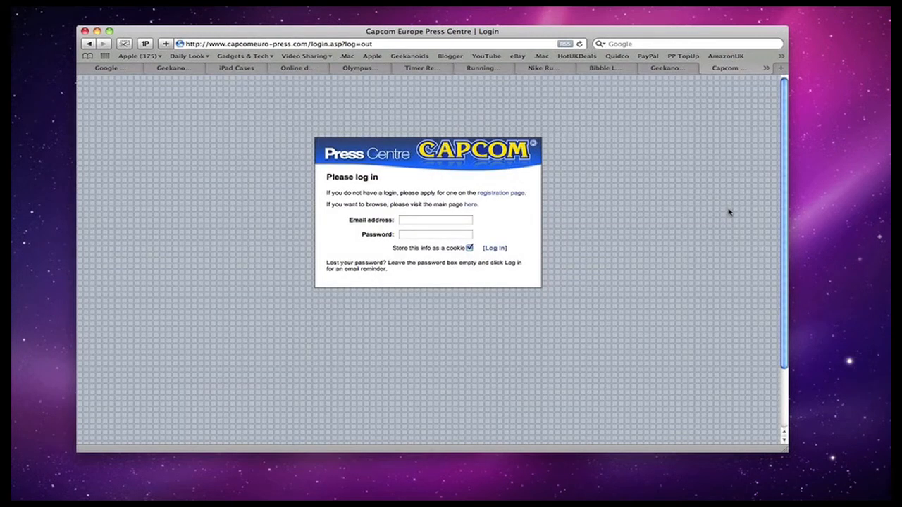
pyautogui.moveTo(724, 211)
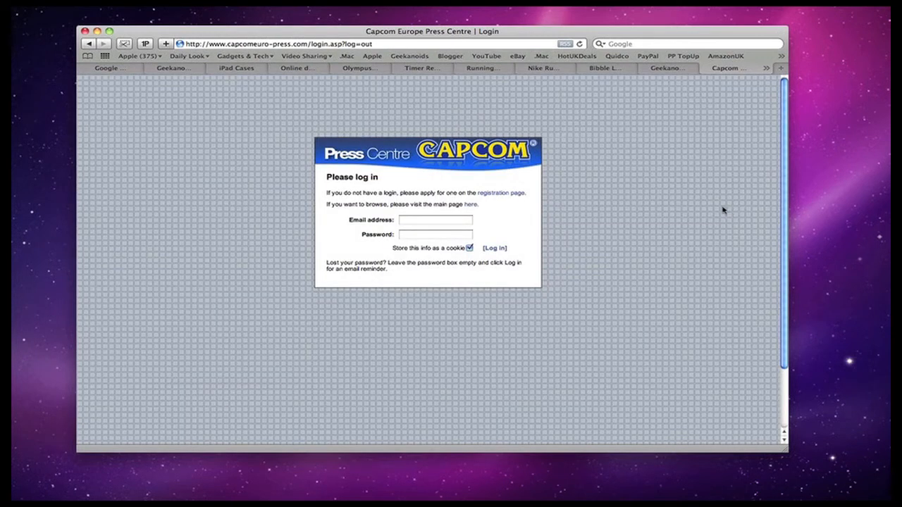
# - Fill and submit the saved Capcomeuro-Press login from the 1Password toolbar button
pyautogui.click(435, 220)
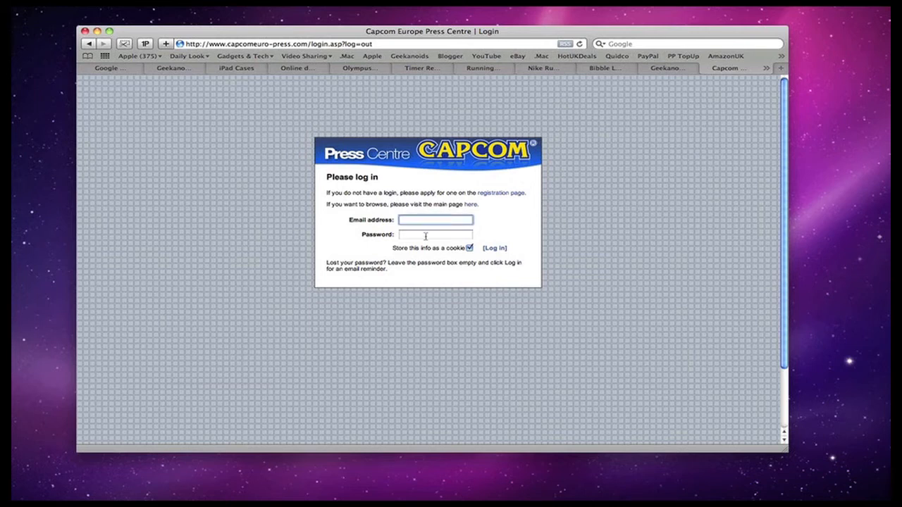
pyautogui.click(435, 220)
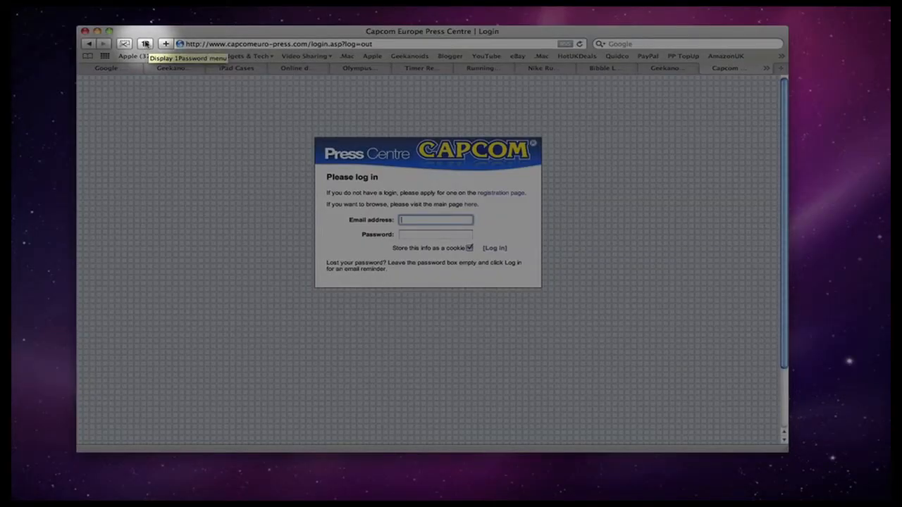
pyautogui.click(145, 44)
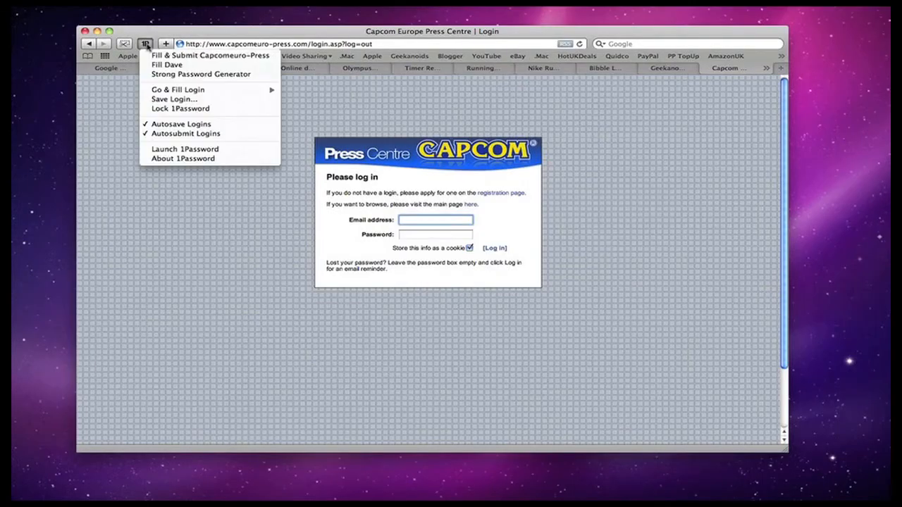
pyautogui.moveTo(210, 55)
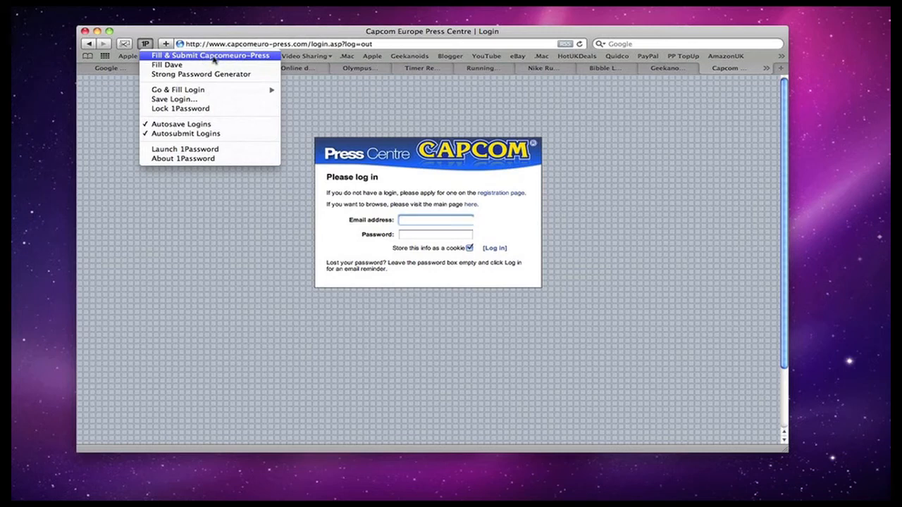
pyautogui.click(210, 54)
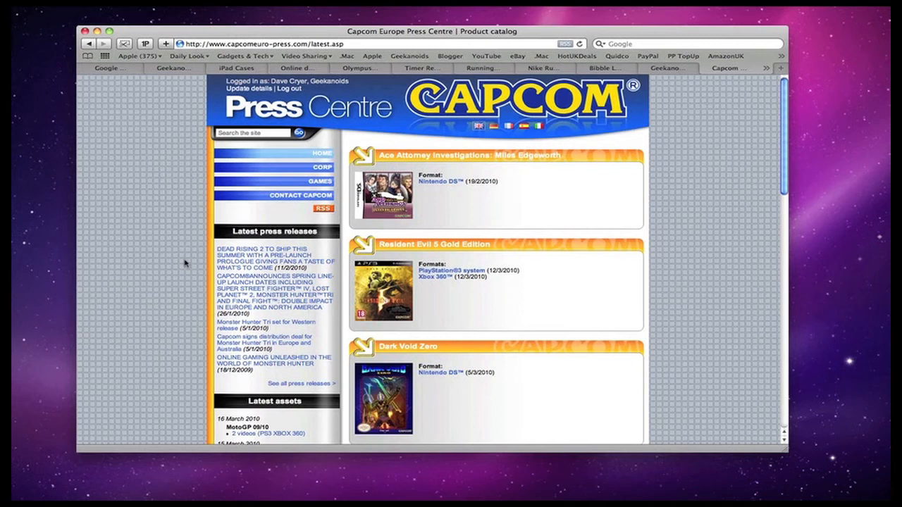
pyautogui.click(145, 44)
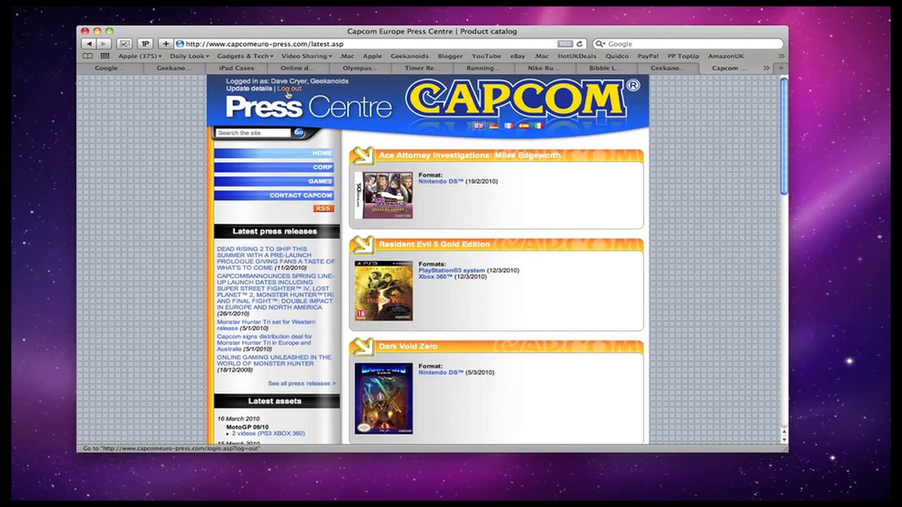
# - Log out of the Capcom Press Centre and ask 1Password to fill the login again
pyautogui.click(289, 88)
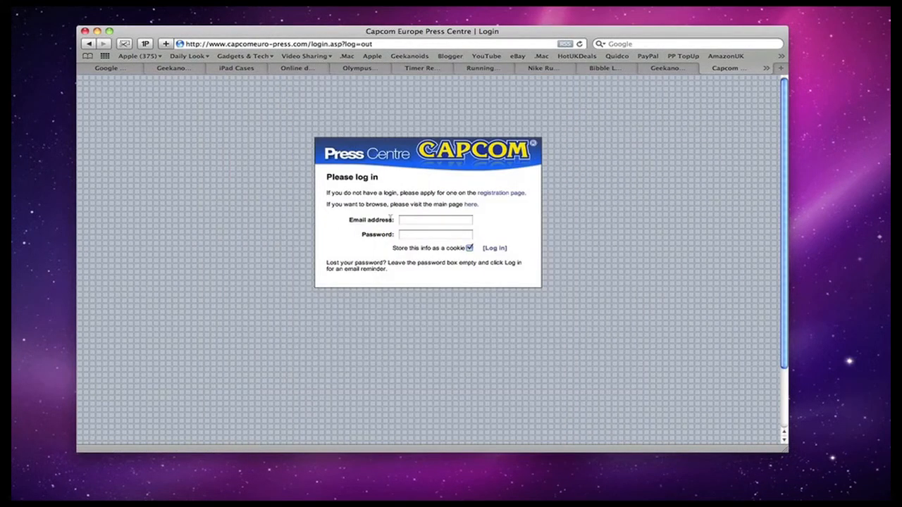
pyautogui.click(435, 220)
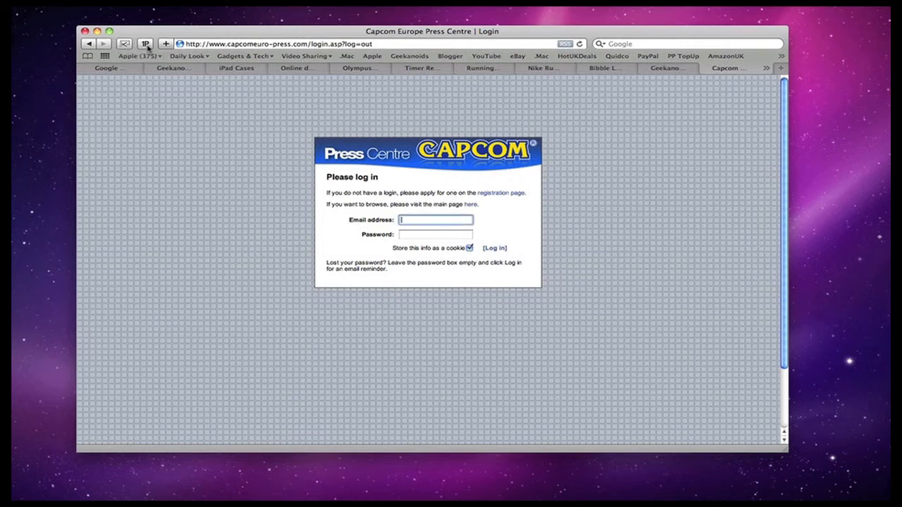
pyautogui.click(145, 43)
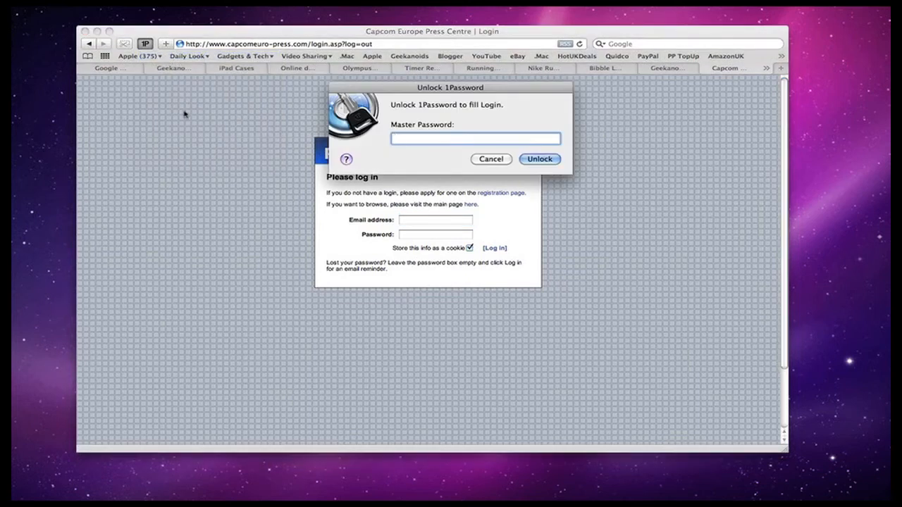
# - Enter the master password in the Unlock 1Password dialog and unlock
pyautogui.click(476, 138)
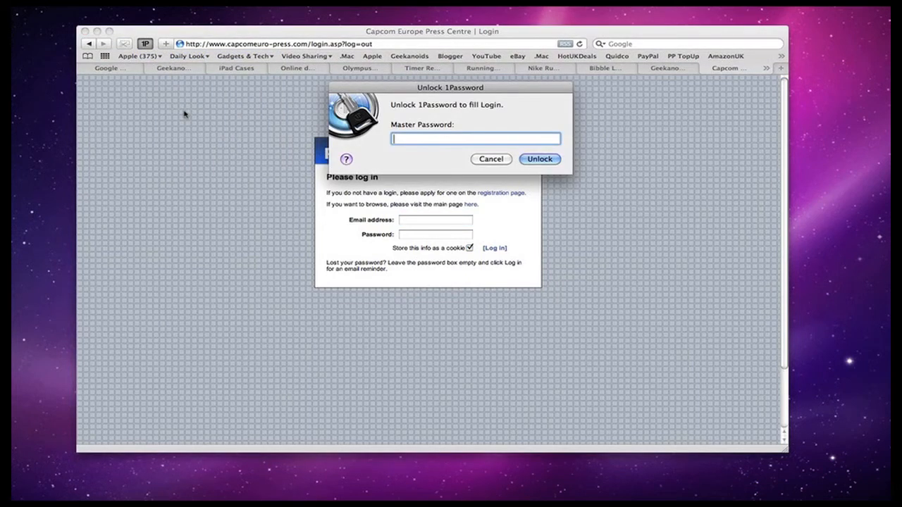
pyautogui.write('••')
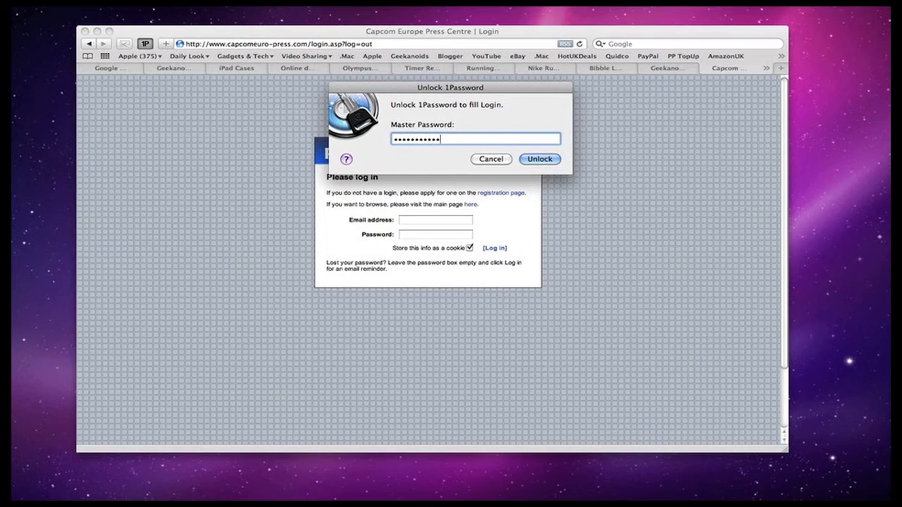
pyautogui.click(539, 158)
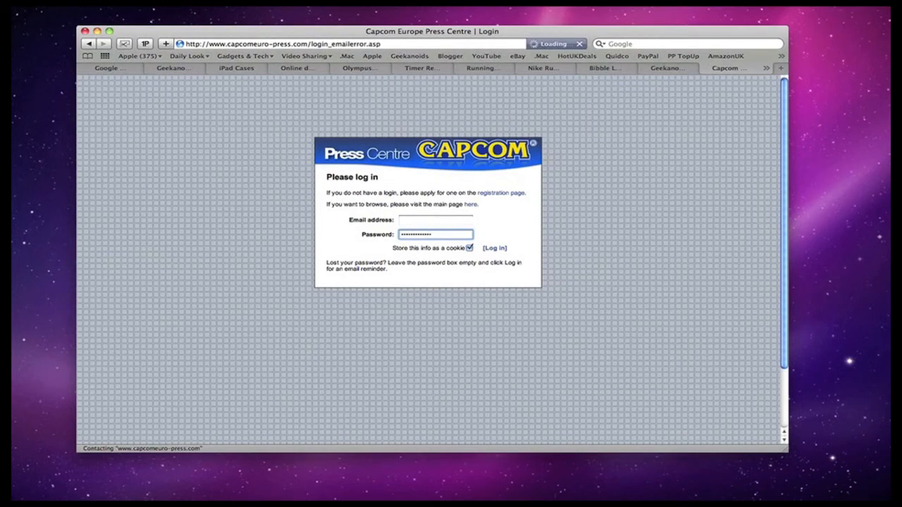
pyautogui.click(494, 247)
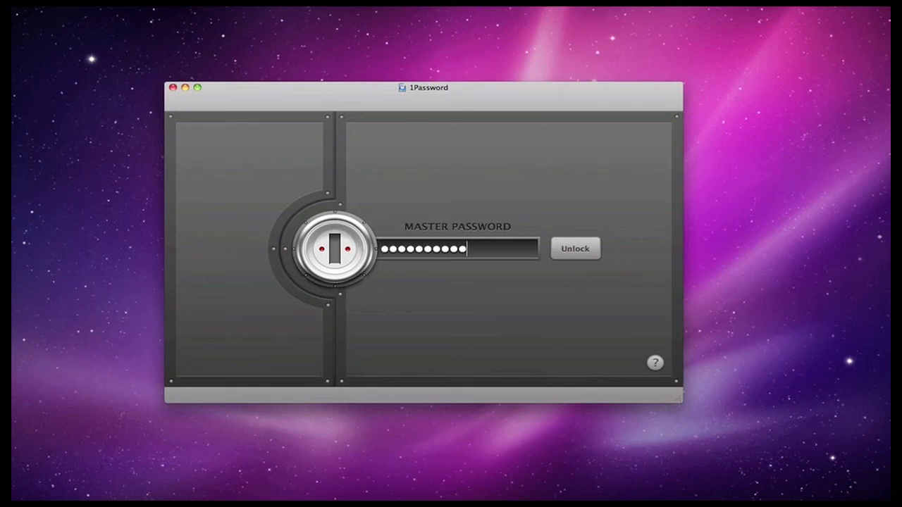
# - Unlock the vault to show the Quidco Test login for quidco.com
pyautogui.click(575, 249)
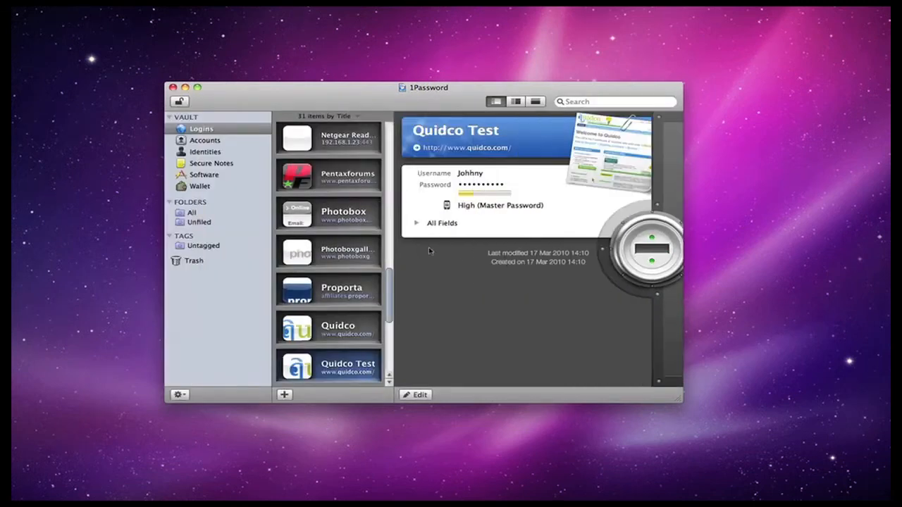